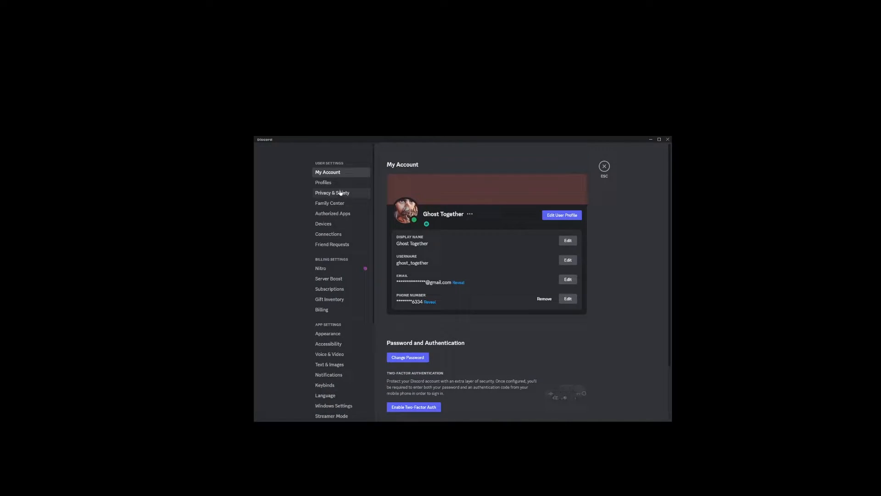
# - Open Profiles in User Settings and switch to the Server Profiles tab for Ghost Together
pyautogui.click(323, 183)
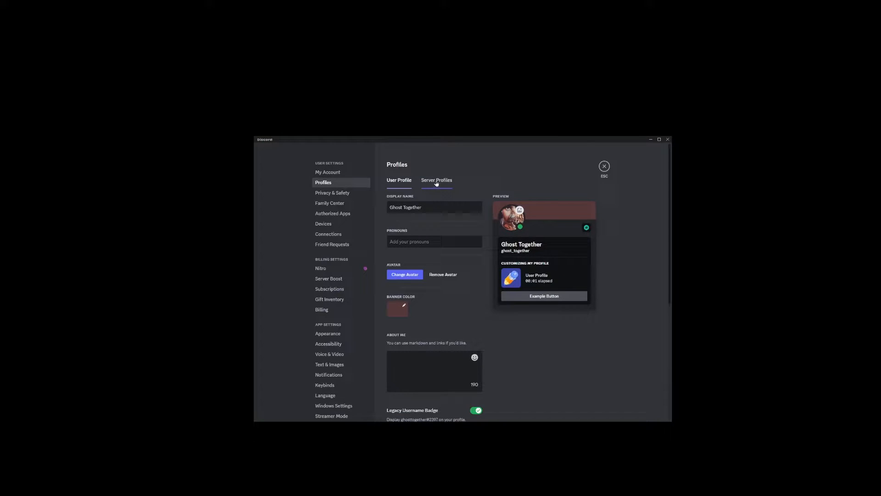
pyautogui.click(436, 180)
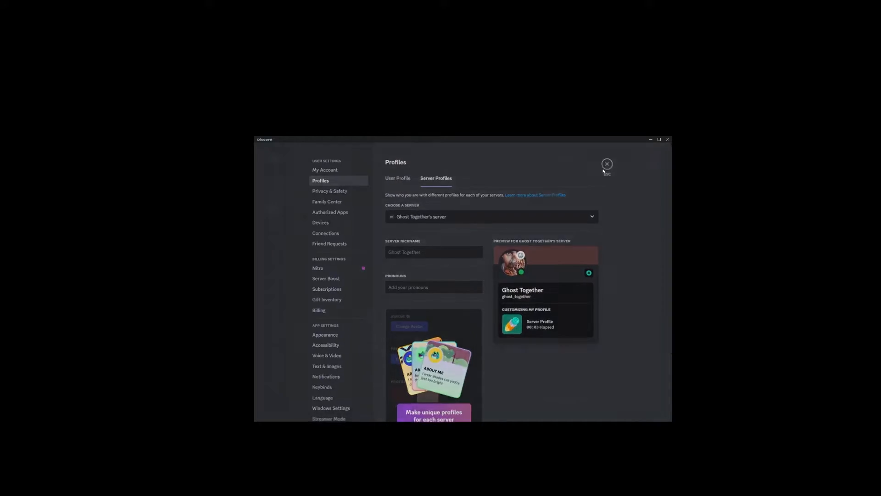
pyautogui.click(606, 164)
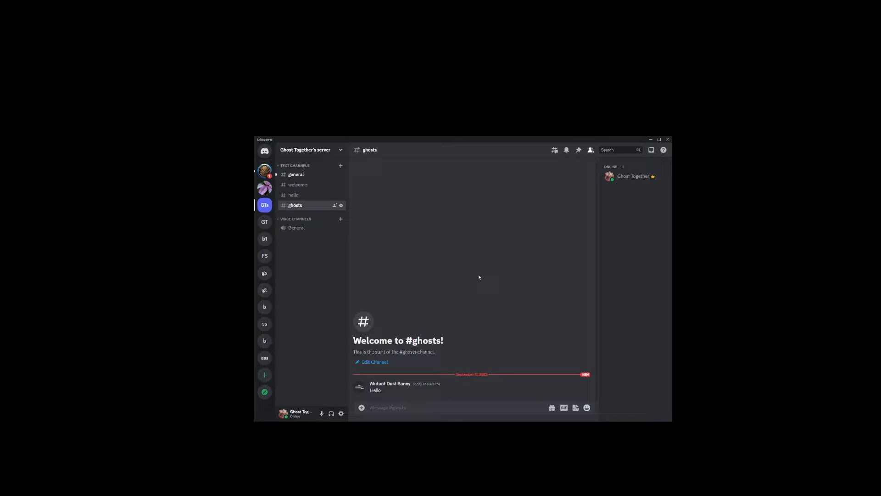
pyautogui.moveTo(468, 268)
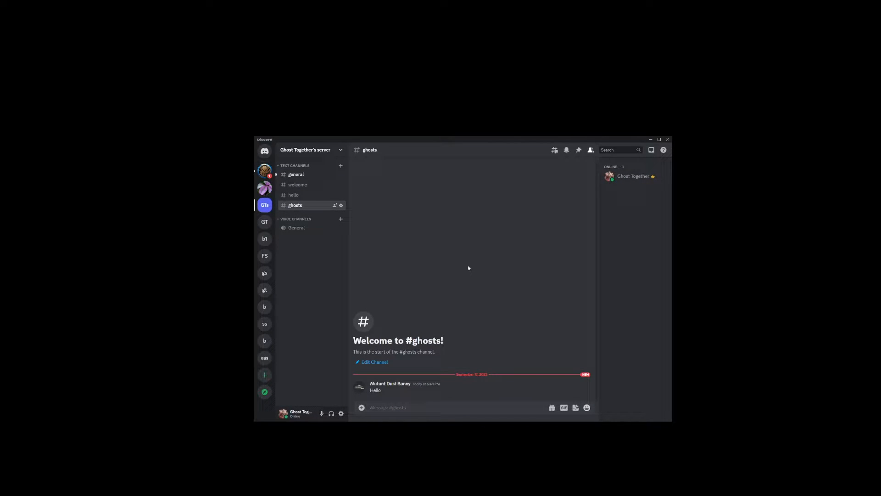
pyautogui.click(306, 149)
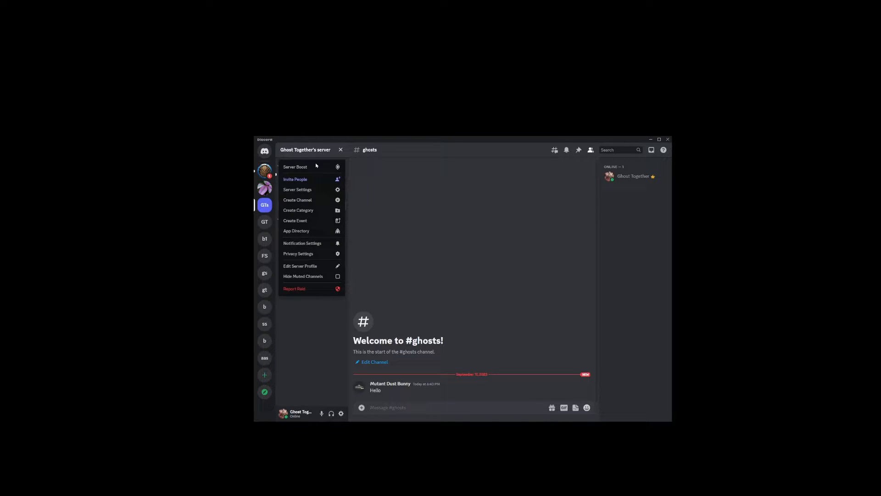
# - Open Server Settings and upload GhostTogether.png as the new server icon
pyautogui.click(297, 190)
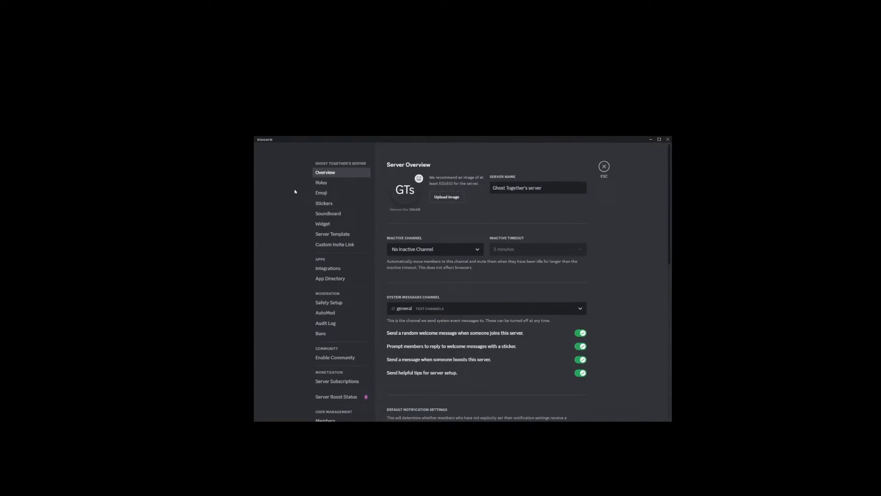
pyautogui.moveTo(404, 190)
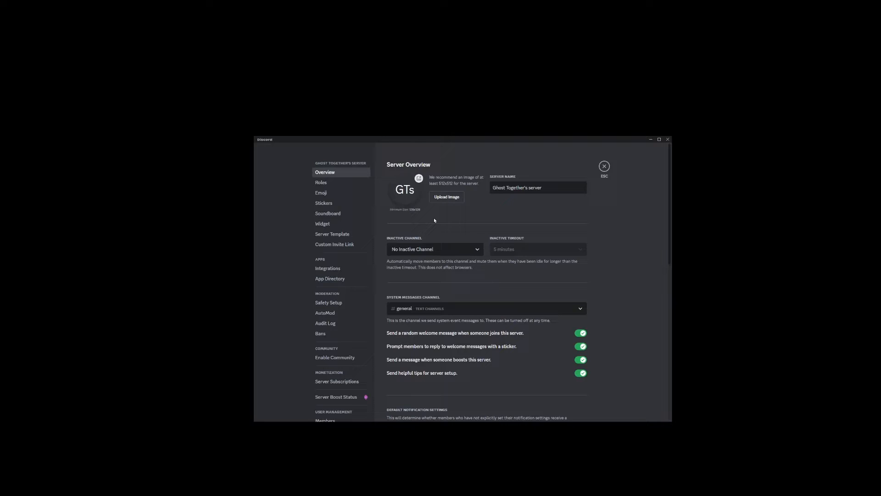
pyautogui.moveTo(448, 223)
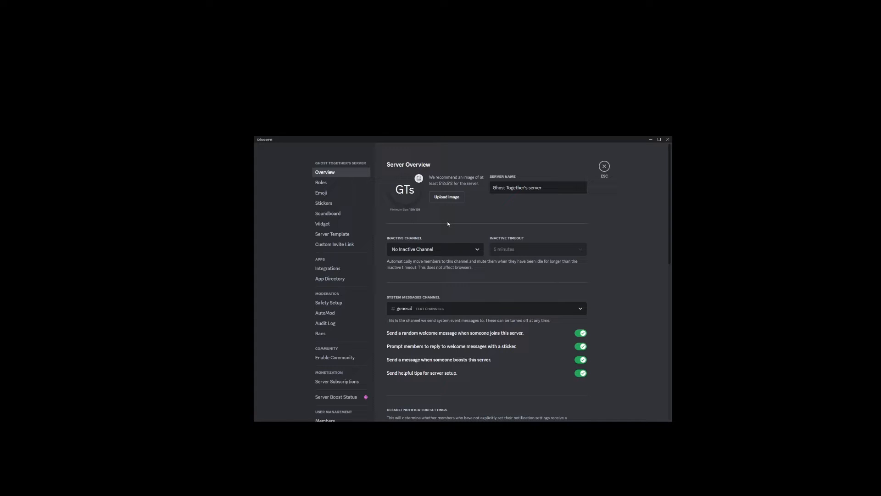
pyautogui.click(446, 197)
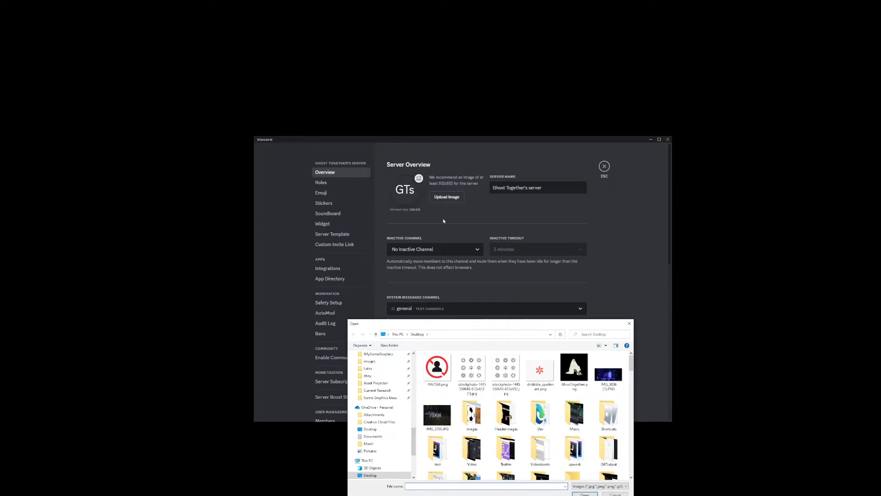
pyautogui.click(574, 368)
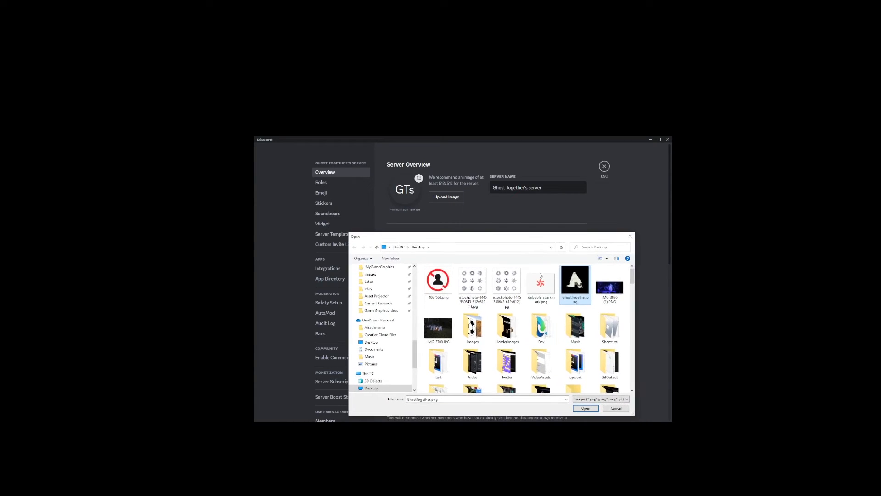
pyautogui.click(585, 408)
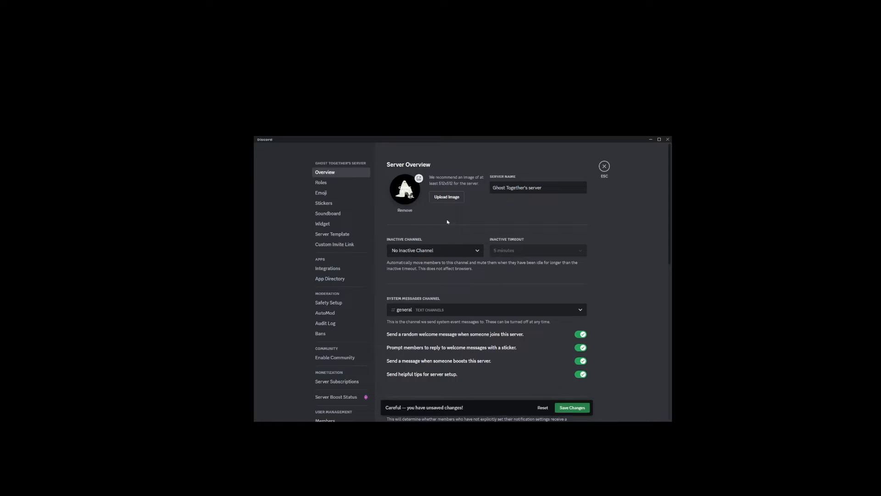
pyautogui.moveTo(457, 215)
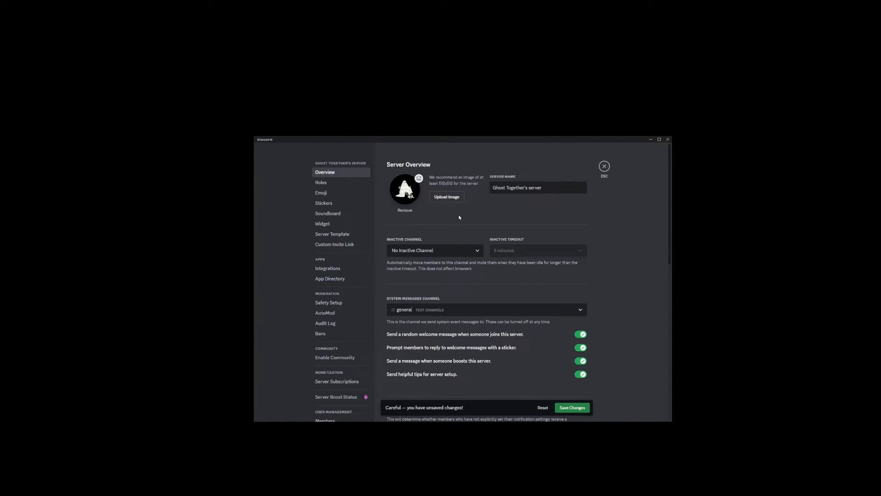
pyautogui.moveTo(608, 190)
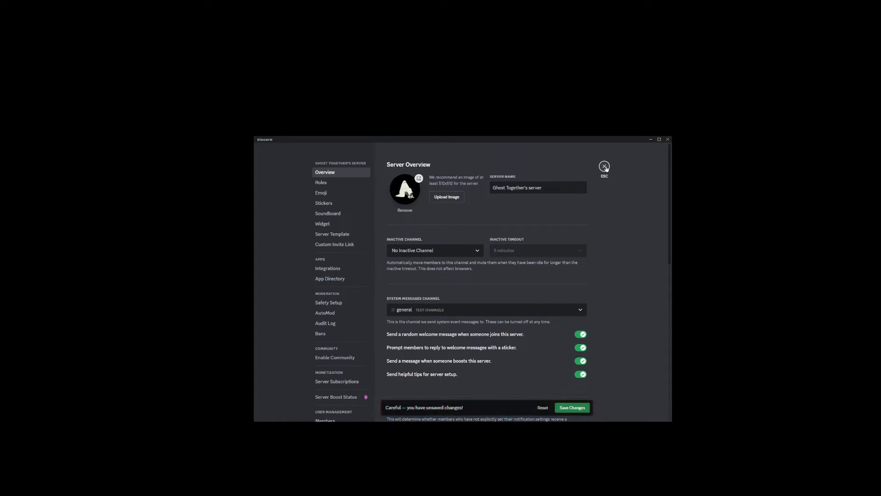
# - Save the GhostTogether.png ghost icon via Save Changes in the unsaved-changes bar
pyautogui.click(571, 408)
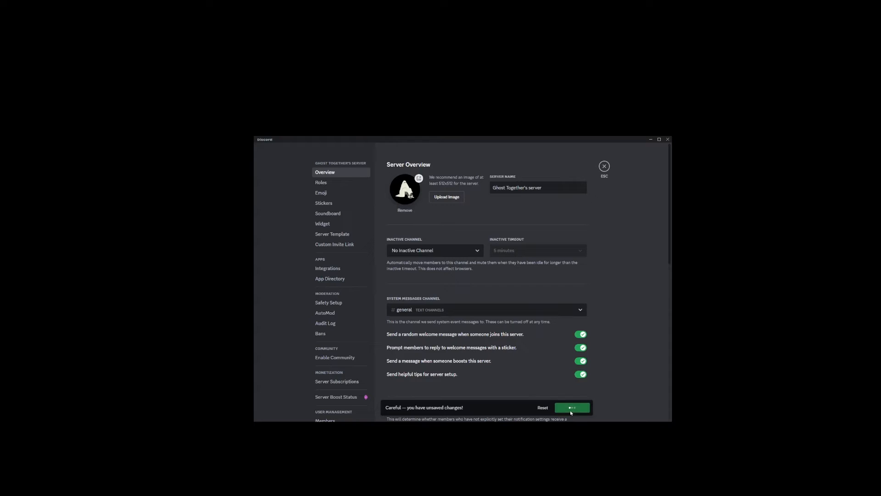
pyautogui.click(572, 407)
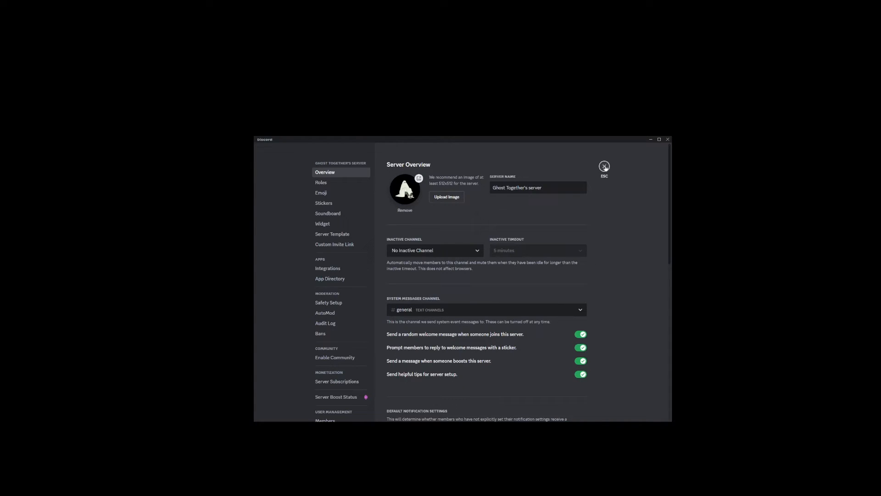
# - Close Server Settings and confirm the ghost icon appears in the server sidebar
pyautogui.click(603, 166)
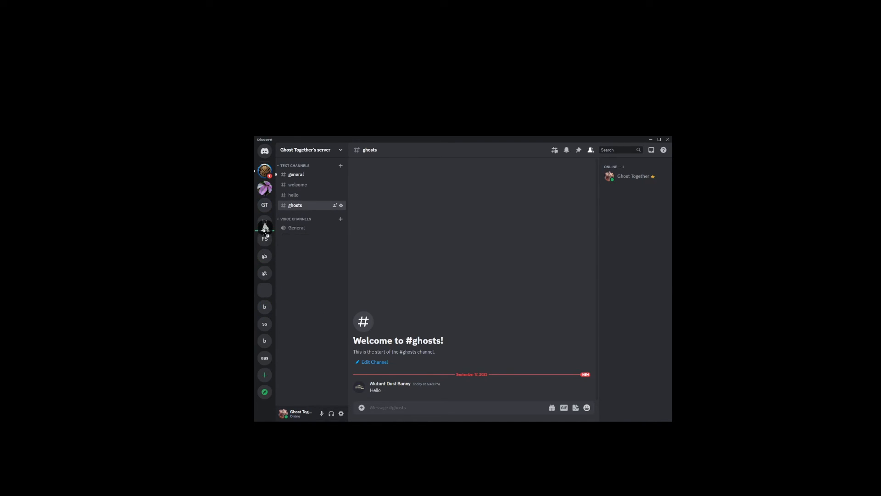